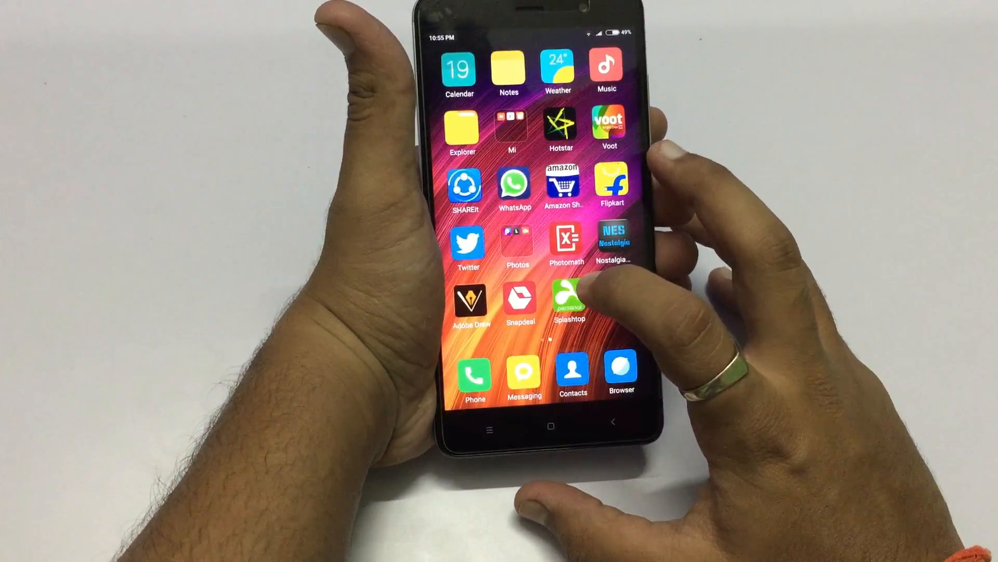
# Launch Splashtop on the phone and start a Remote Desktop session with computer Sudarshan
pyautogui.click(566, 300)
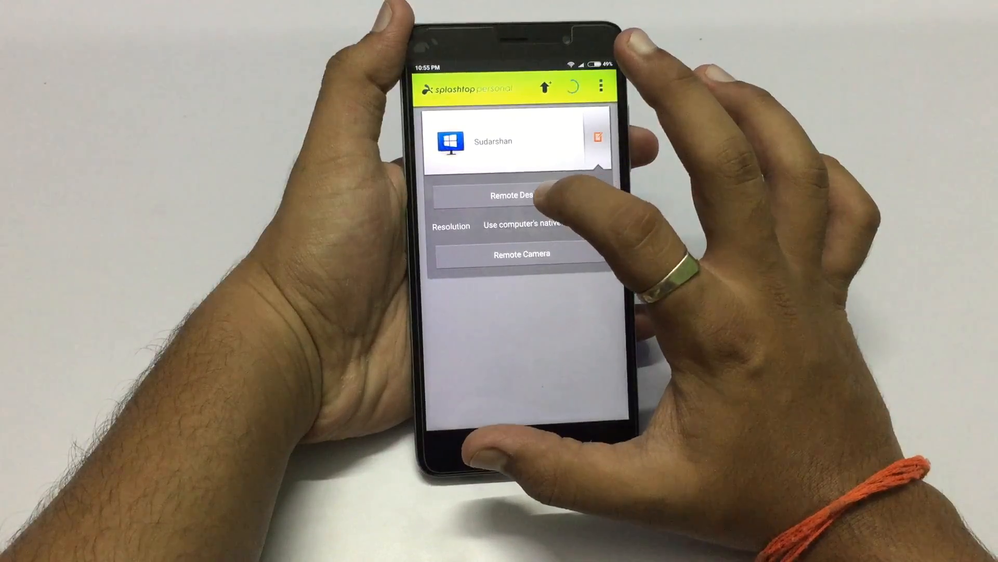
pyautogui.click(519, 194)
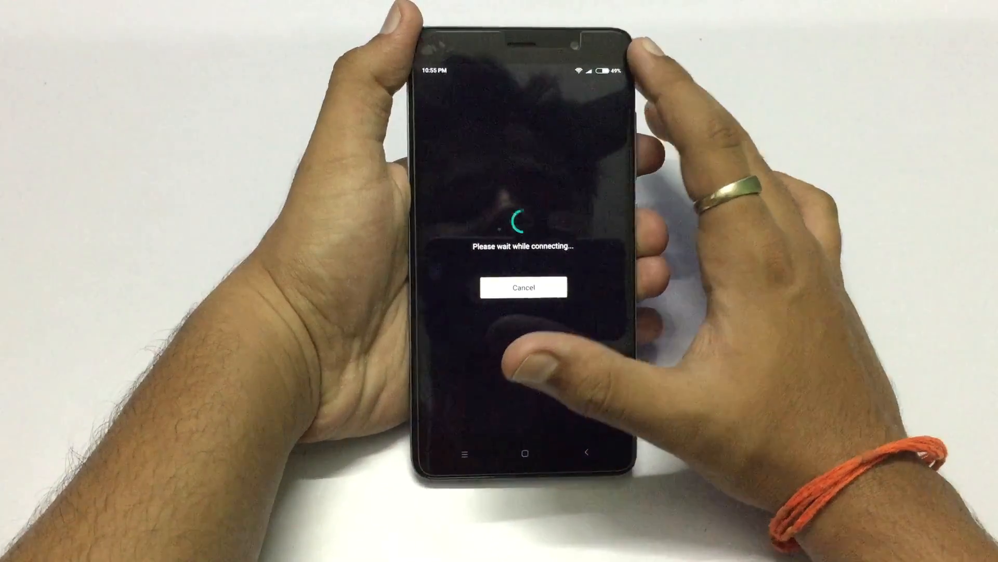